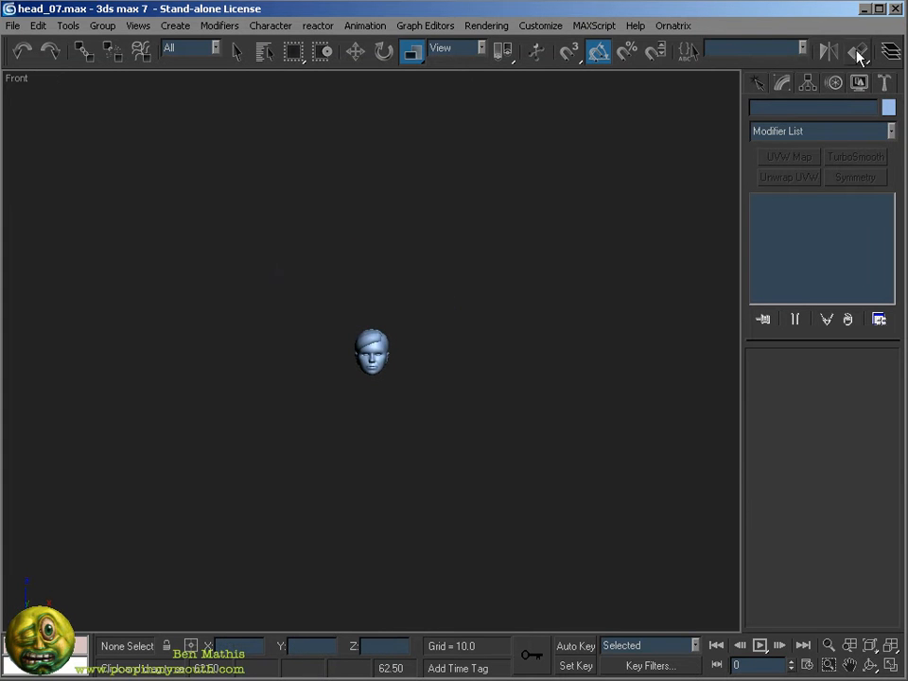
Rename the scene layers in the Layer Manager to 'face' and 'body' reference layers
left_click(889, 51)
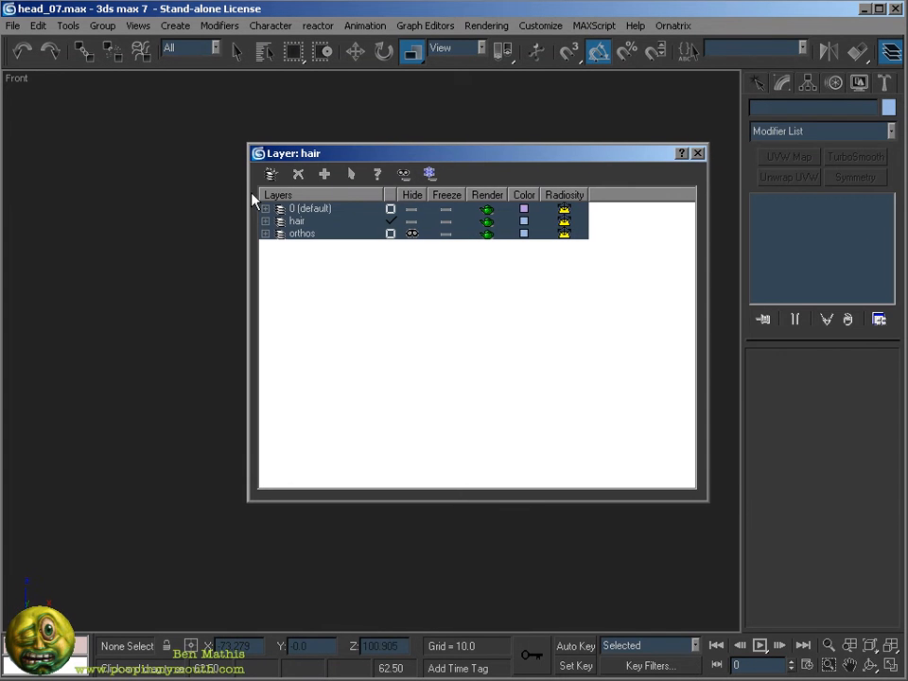
double_click(300, 235)
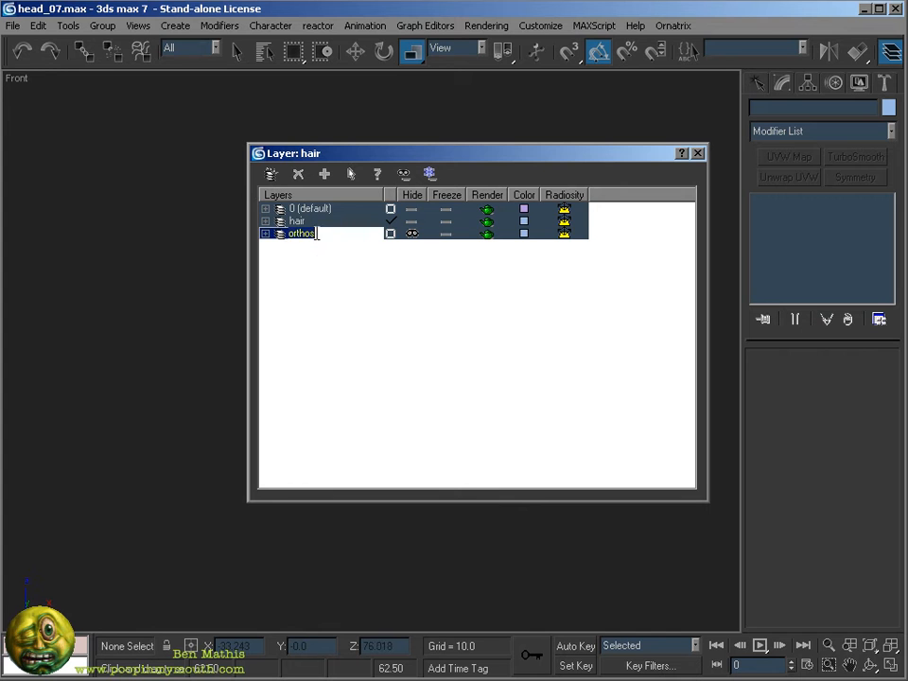
type("face_")
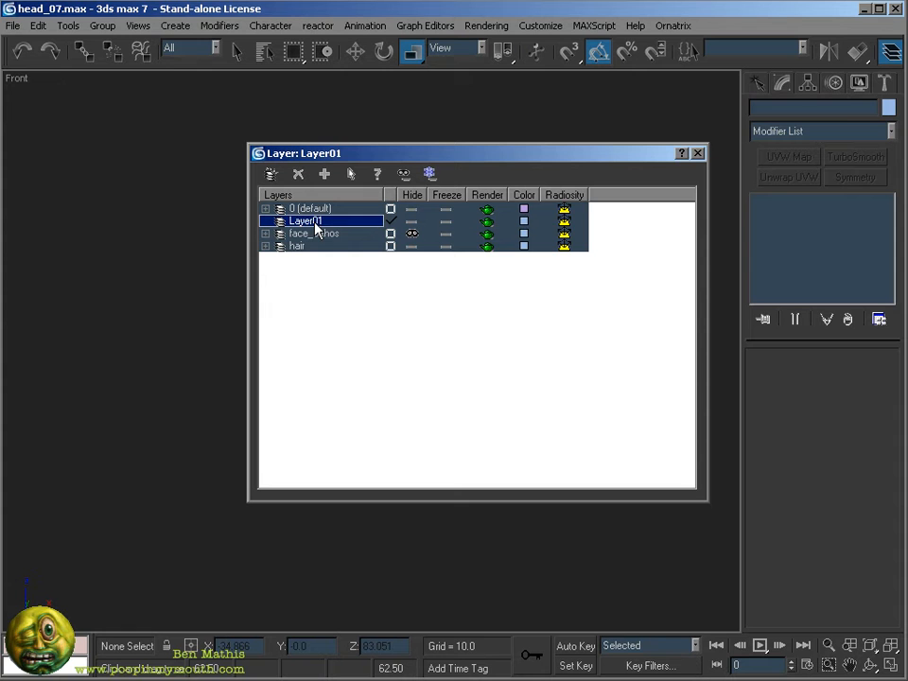
type("body")
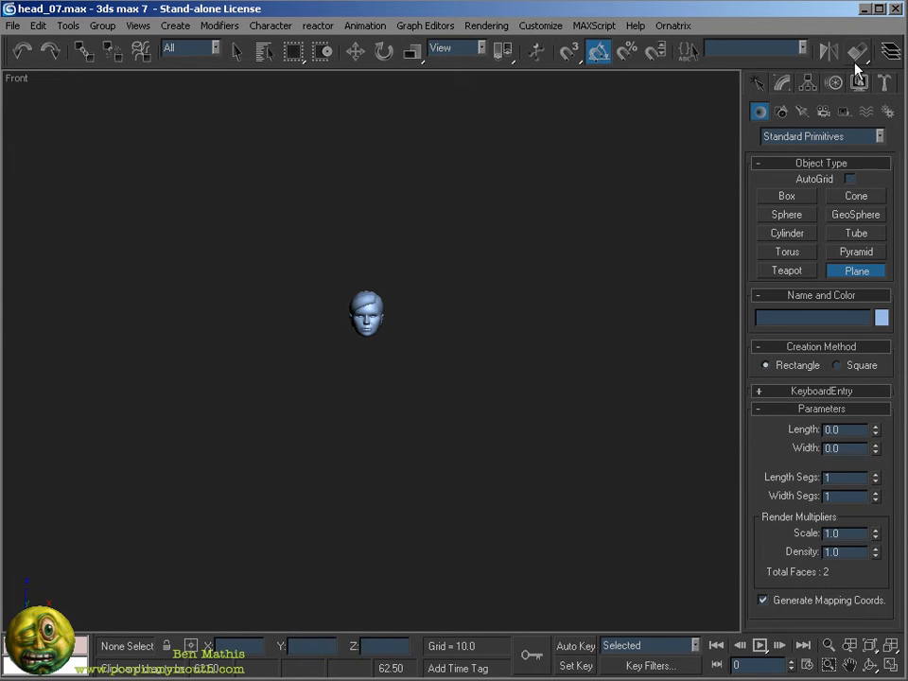
Convert the slot material to Multi/Sub-Object, keeping the old material as sub-material 1
left_click(857, 51)
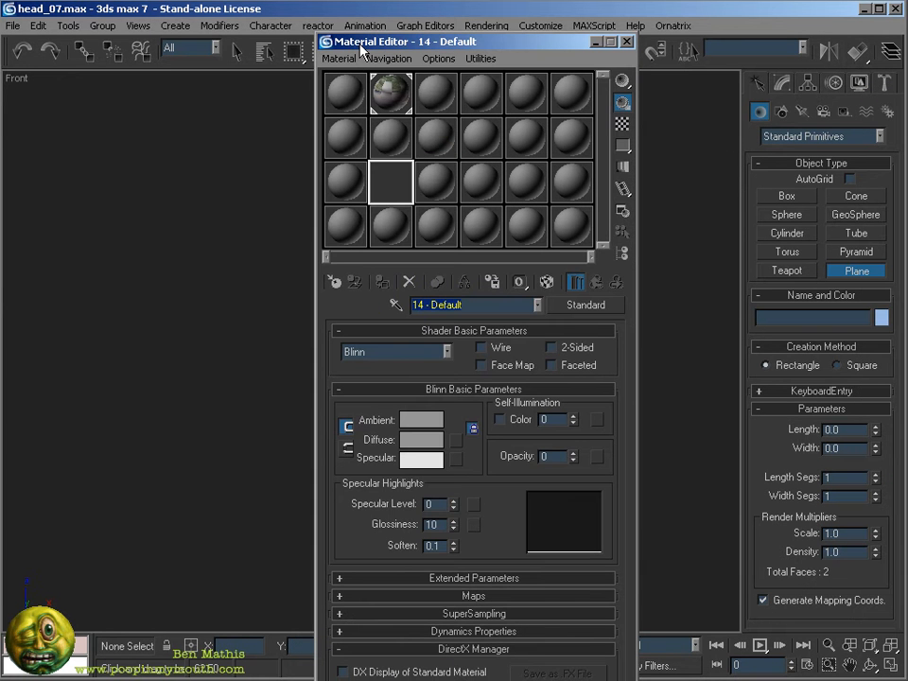
left_click(435, 182)
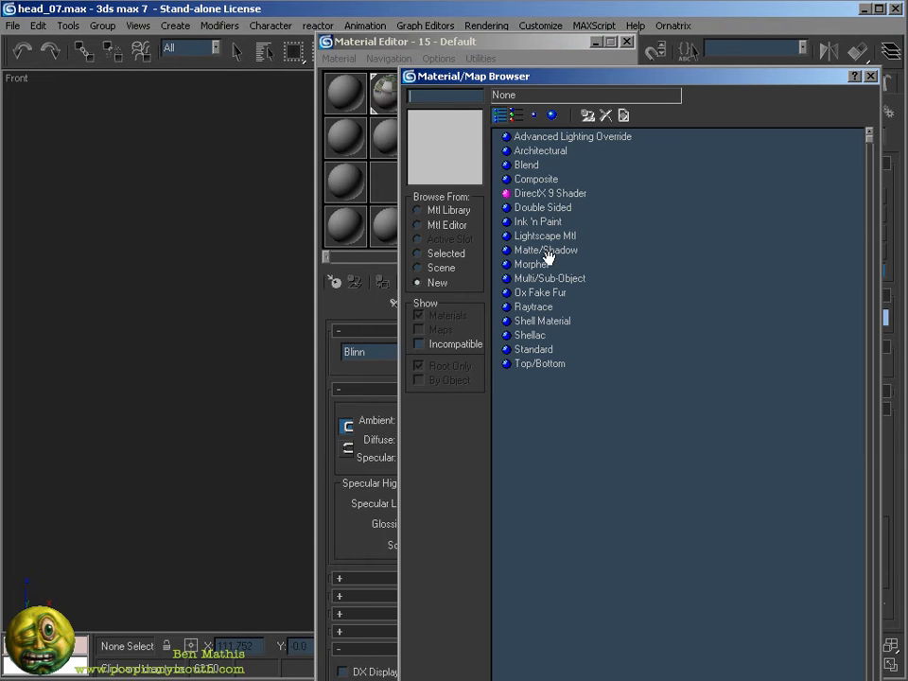
left_click(549, 278)
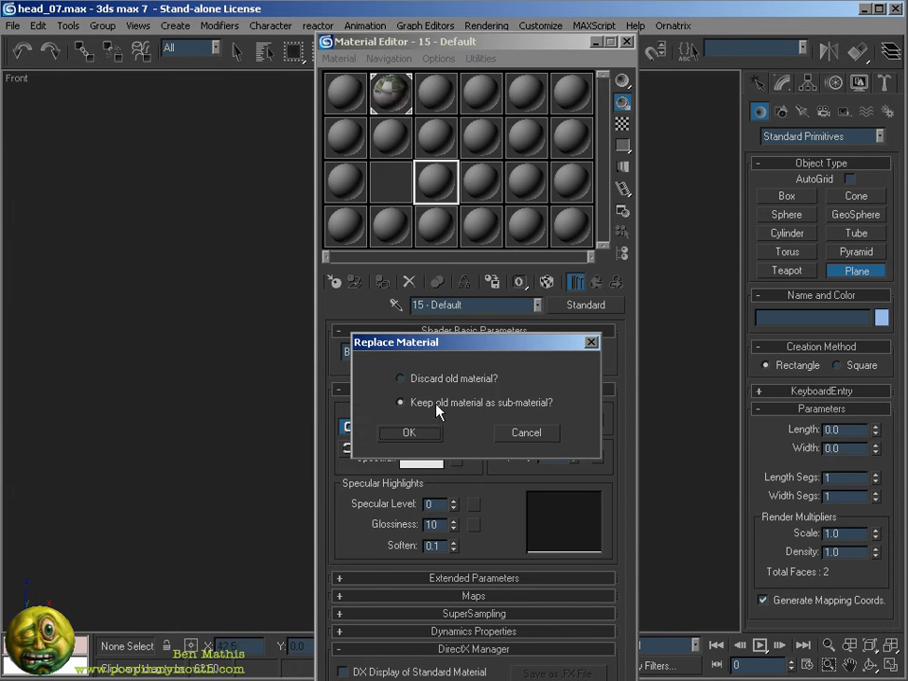
left_click(408, 431)
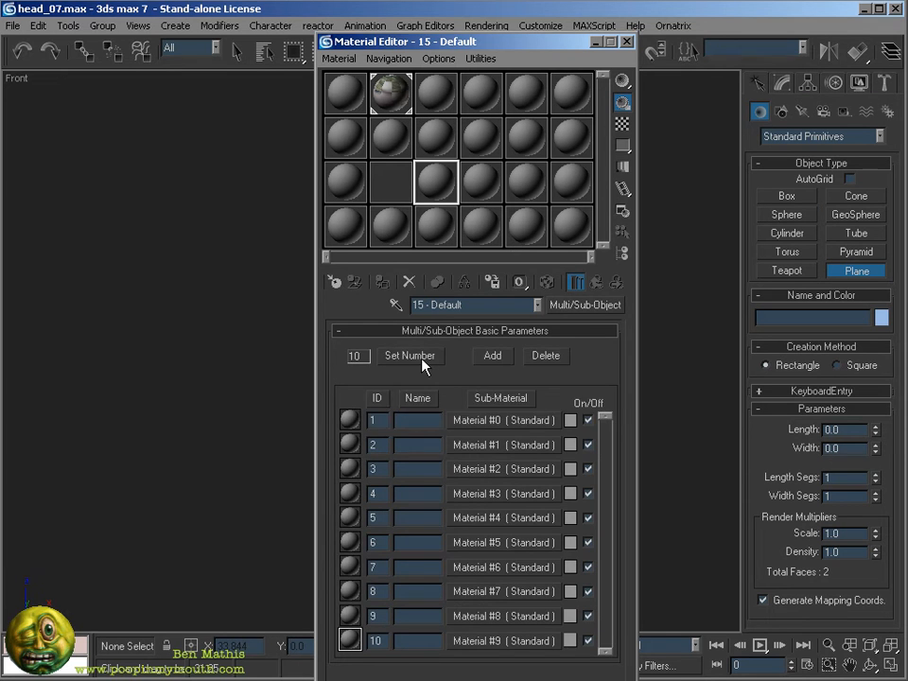
left_click(409, 355)
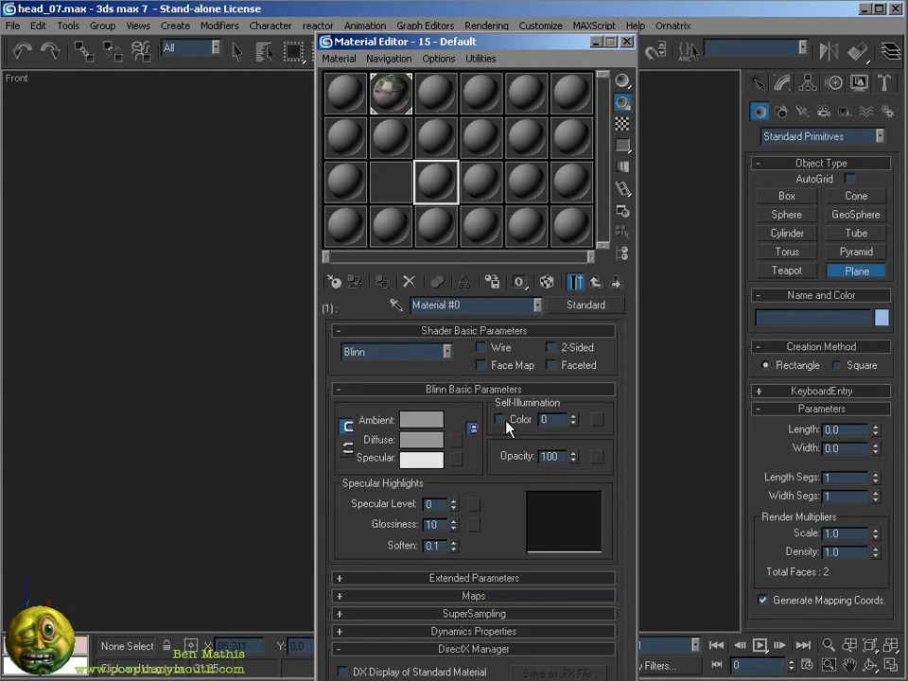
Load ortho_body_front.TGA as the first sub-material's diffuse bitmap and return to the parent
left_click(475, 427)
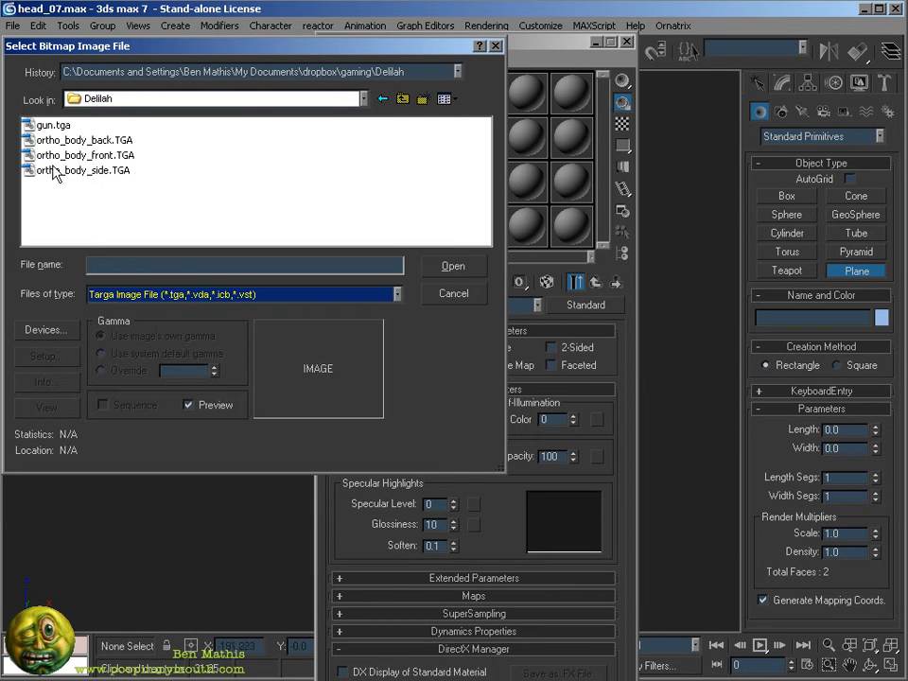
left_click(86, 155)
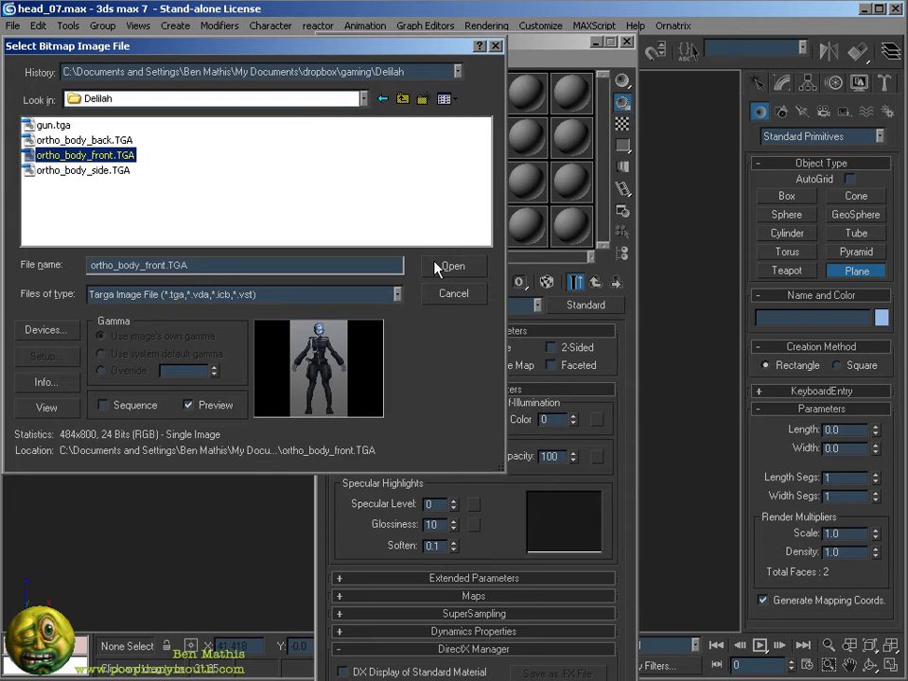
mouse_move(66, 437)
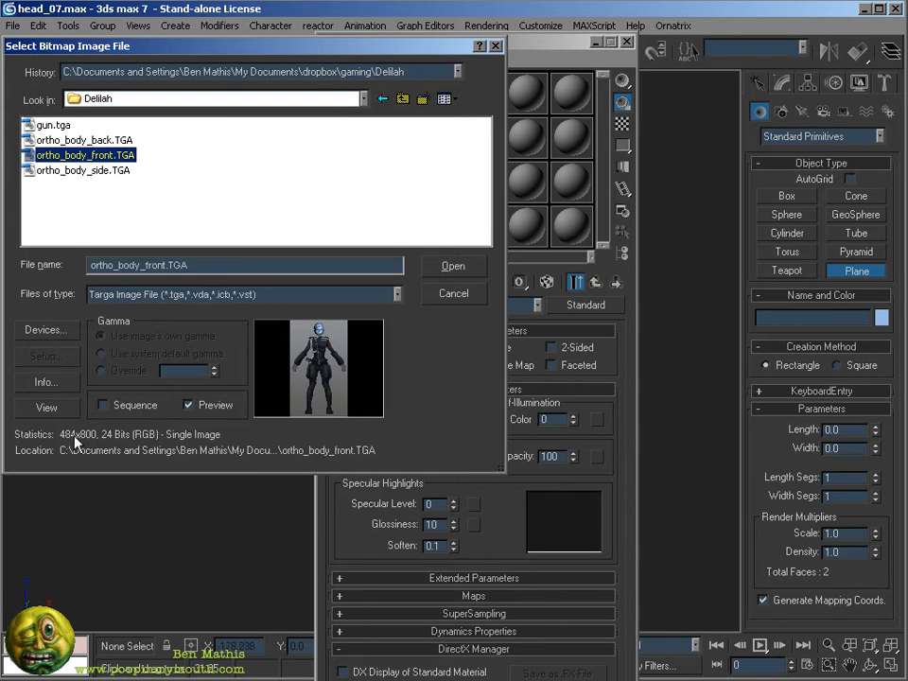
left_click(454, 265)
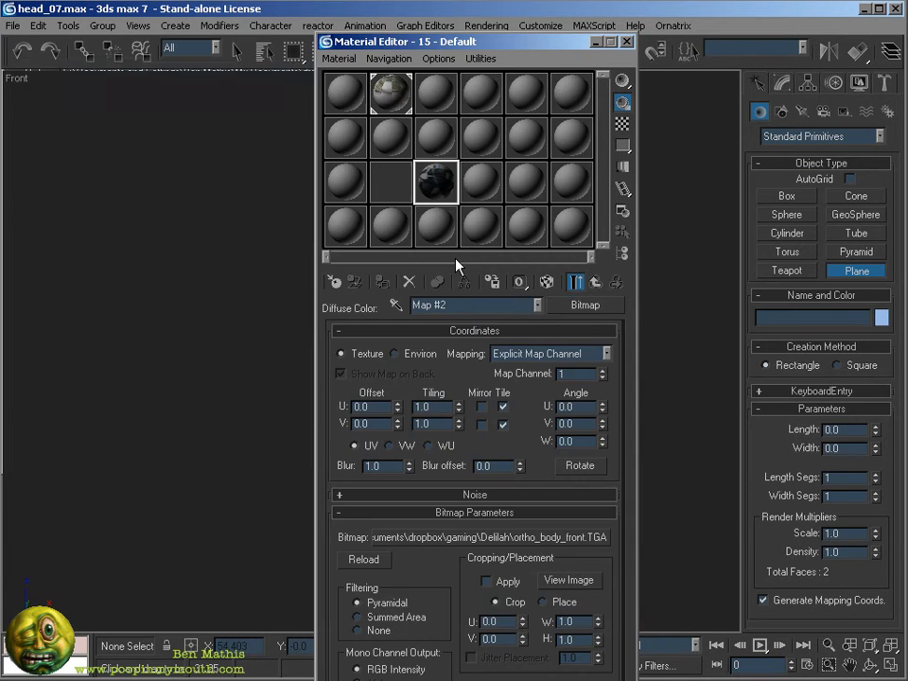
left_click(598, 282)
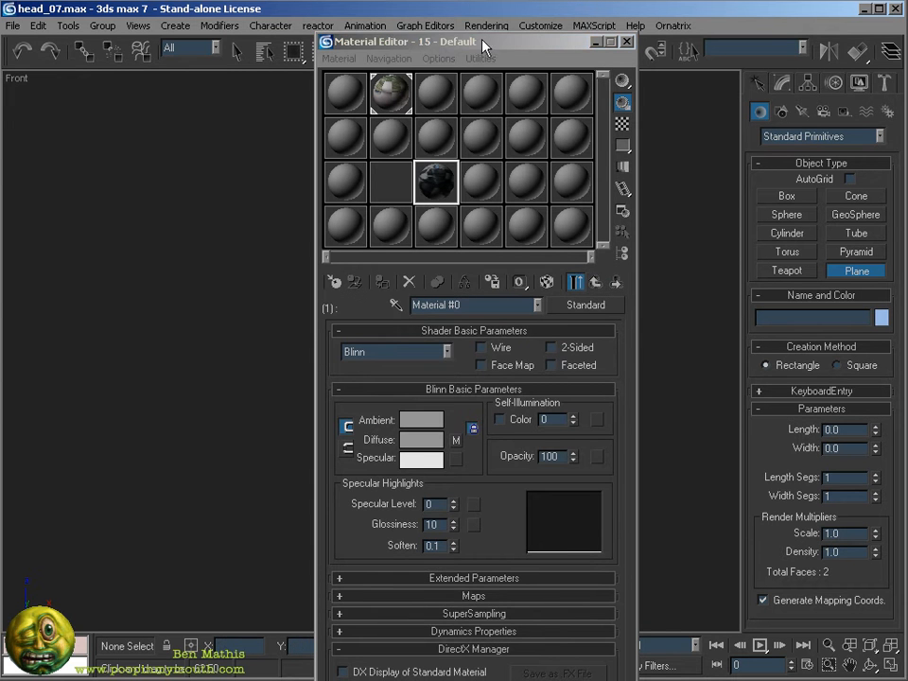
left_click(628, 41)
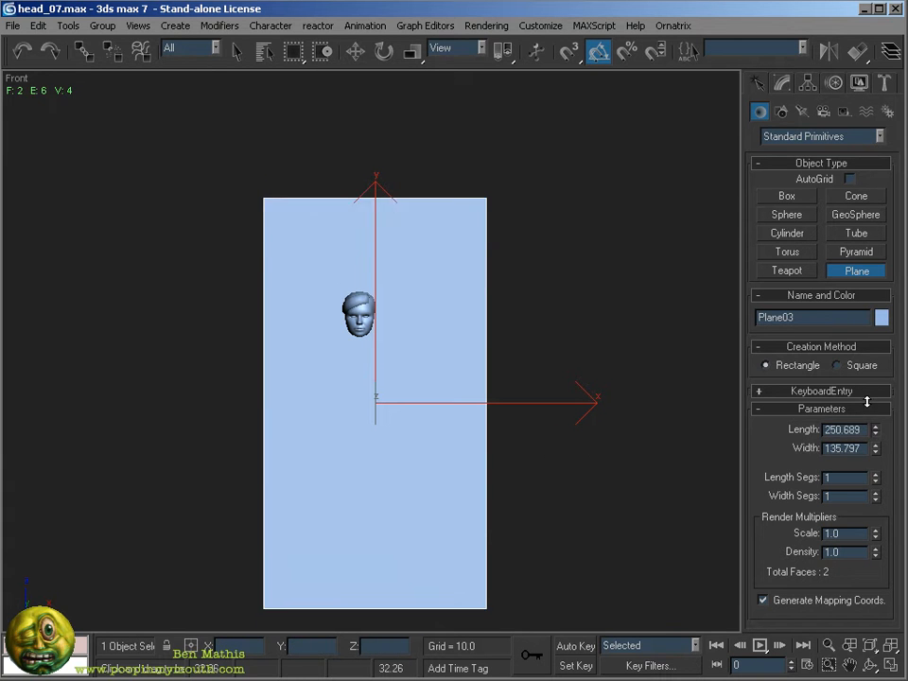
Set the new front-view plane's Length to 800 so it stands tall behind the head
type("800.0")
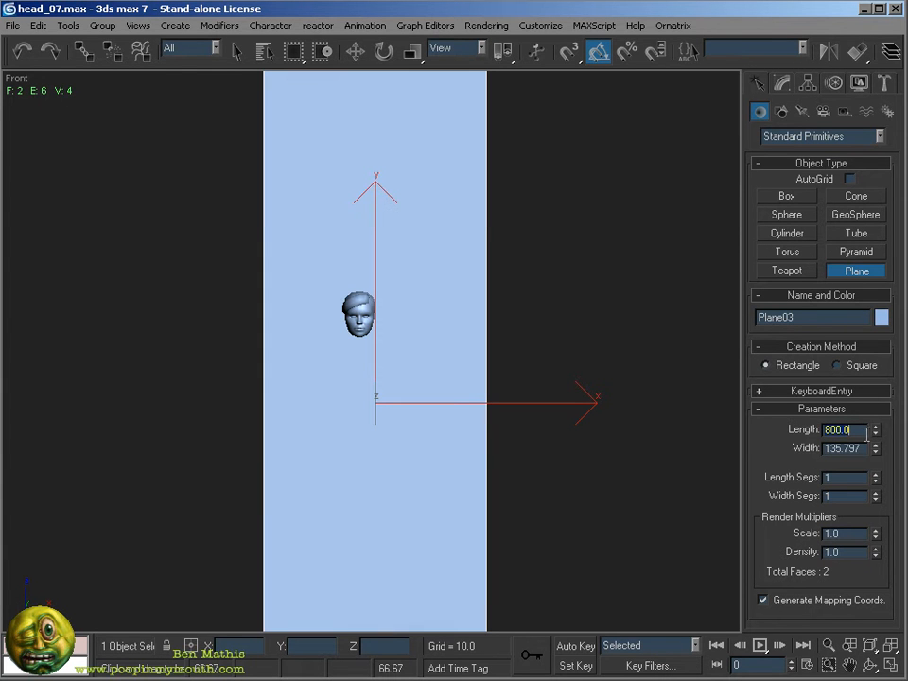
left_click(842, 447)
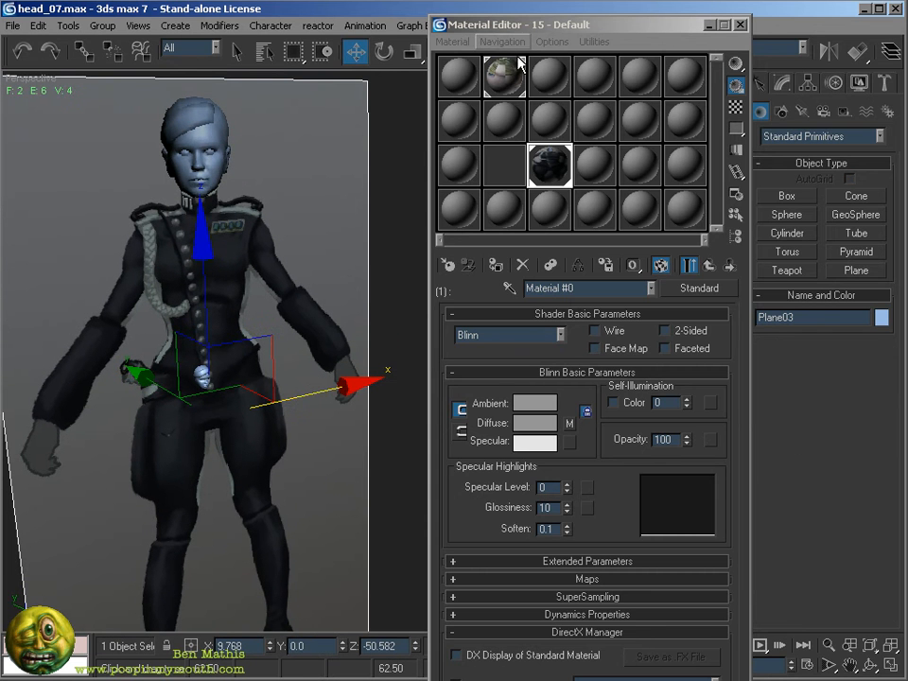
Shift-rotate the plane 90 degrees into a perpendicular copy named Plane04
left_click(742, 23)
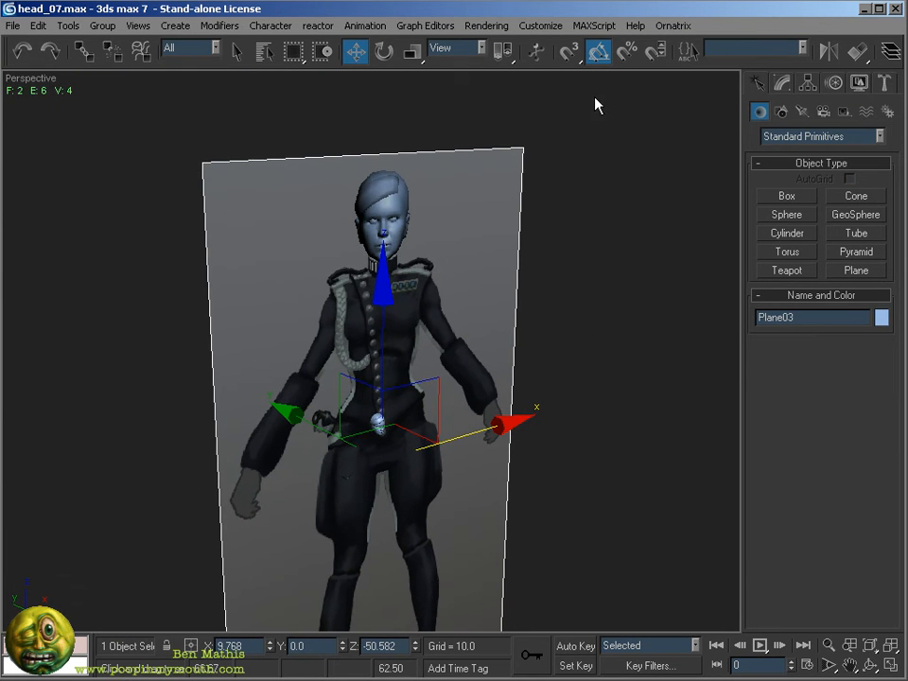
left_click(598, 51)
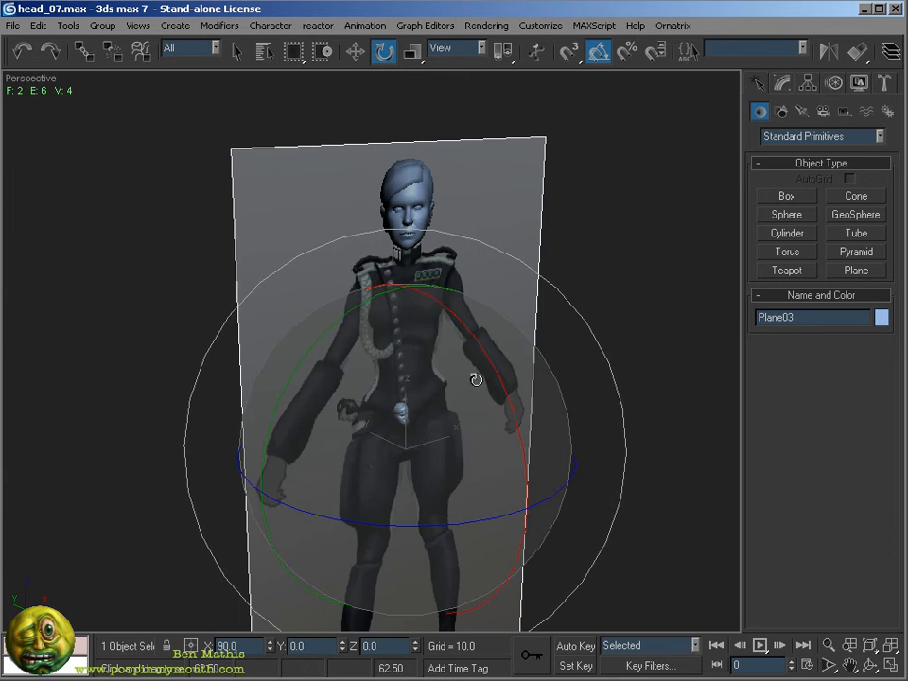
left_click_drag(476, 379, 367, 541)
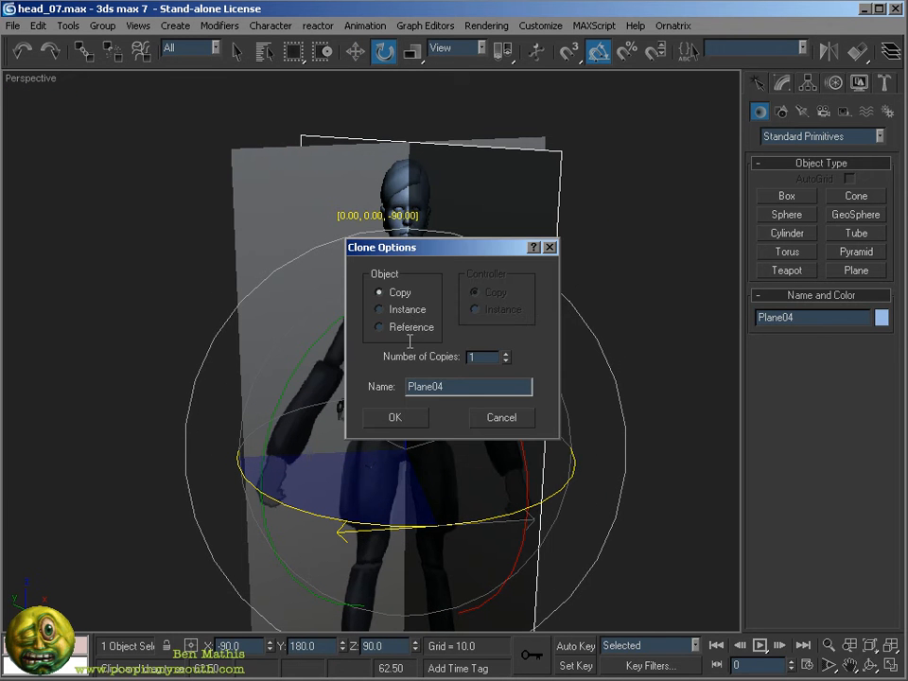
left_click(393, 418)
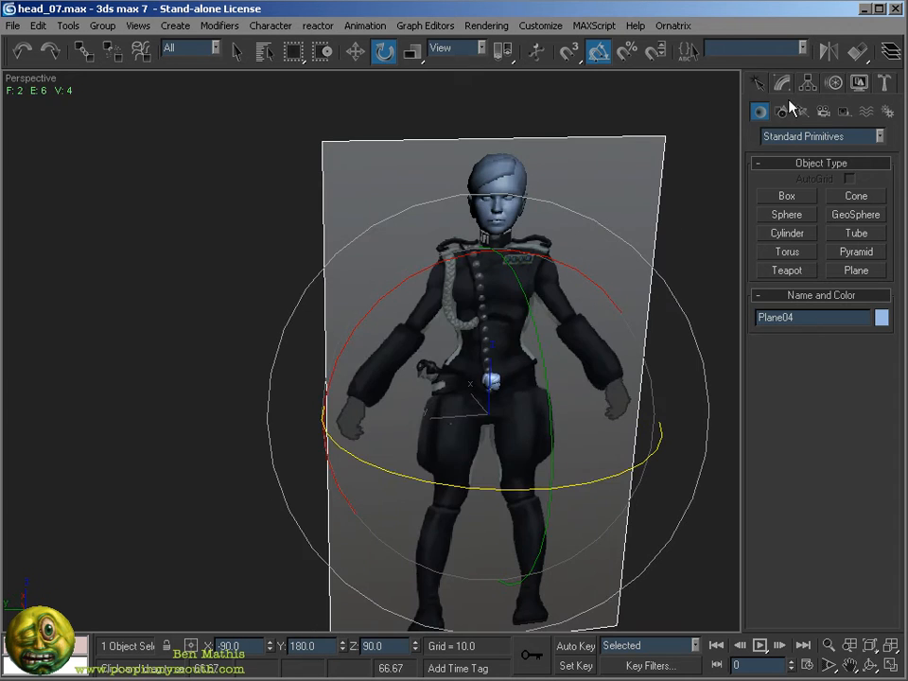
left_click(783, 83)
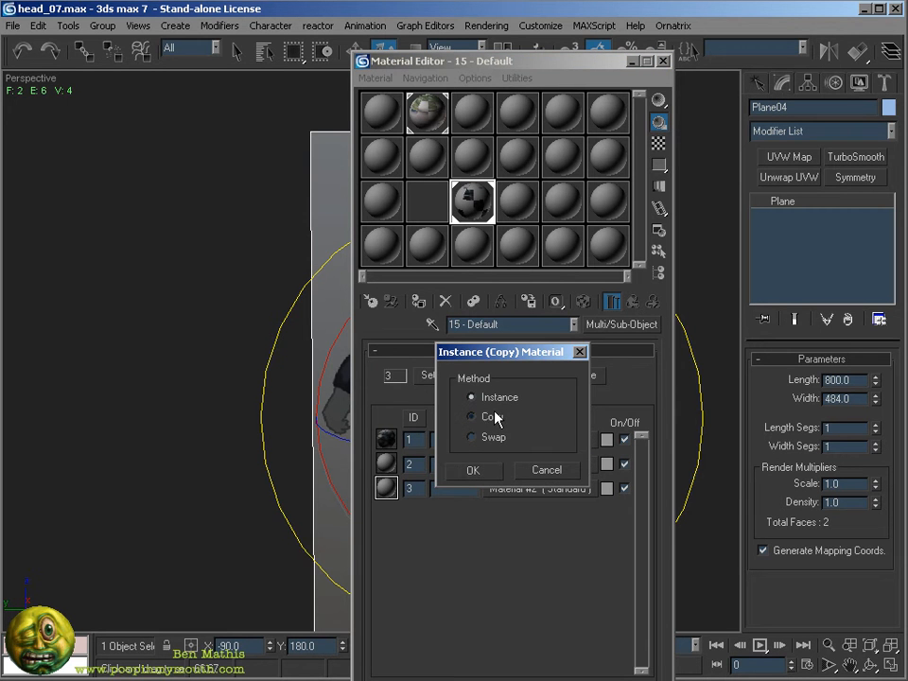
Copy the sub-material as 'side' and load ortho_body_side.TGA as its diffuse bitmap
left_click(473, 469)
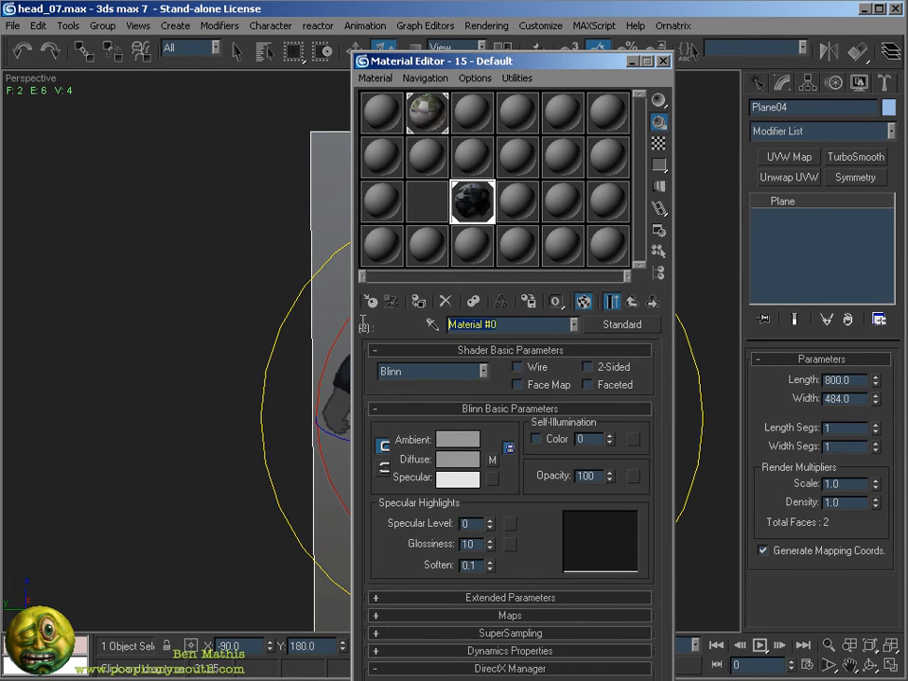
type("side")
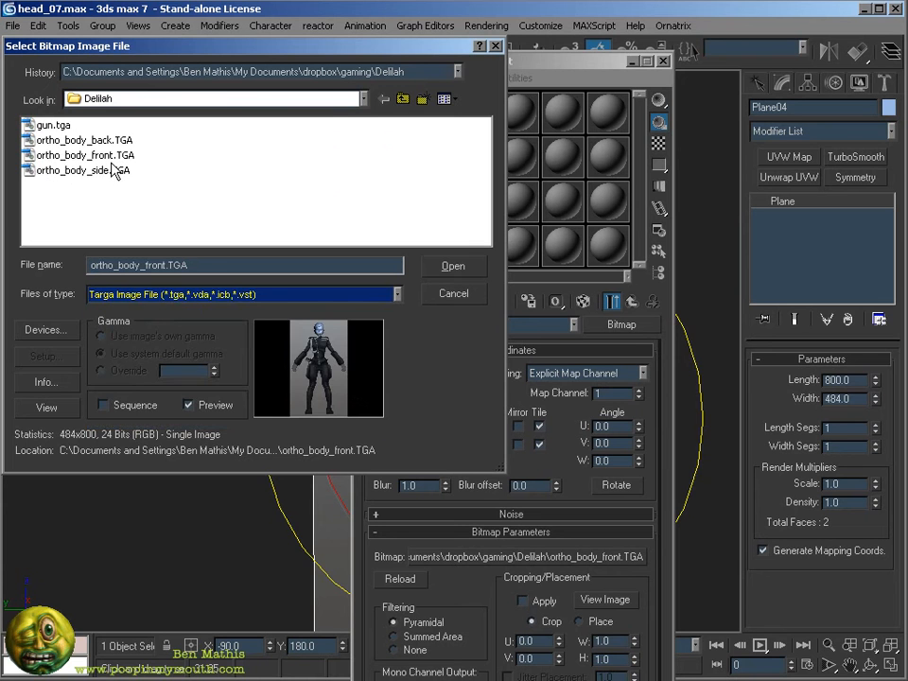
left_click(85, 170)
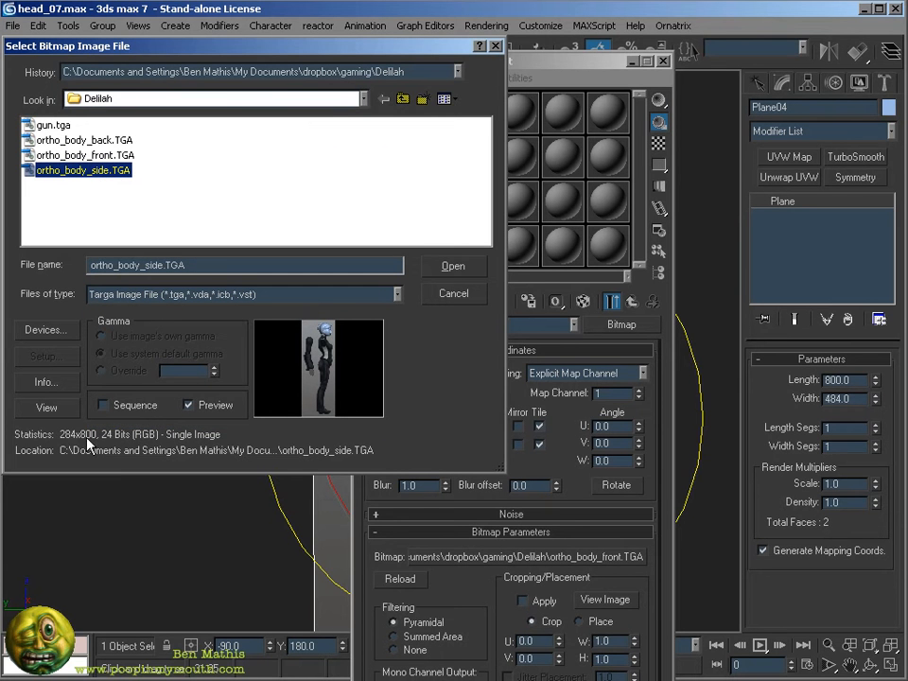
mouse_move(367, 312)
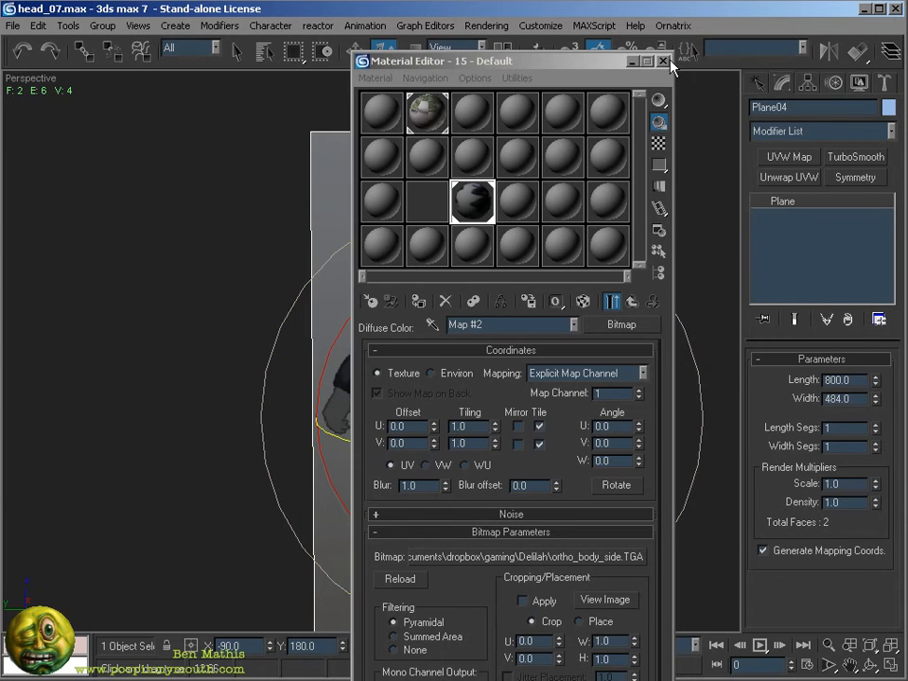
left_click(662, 61)
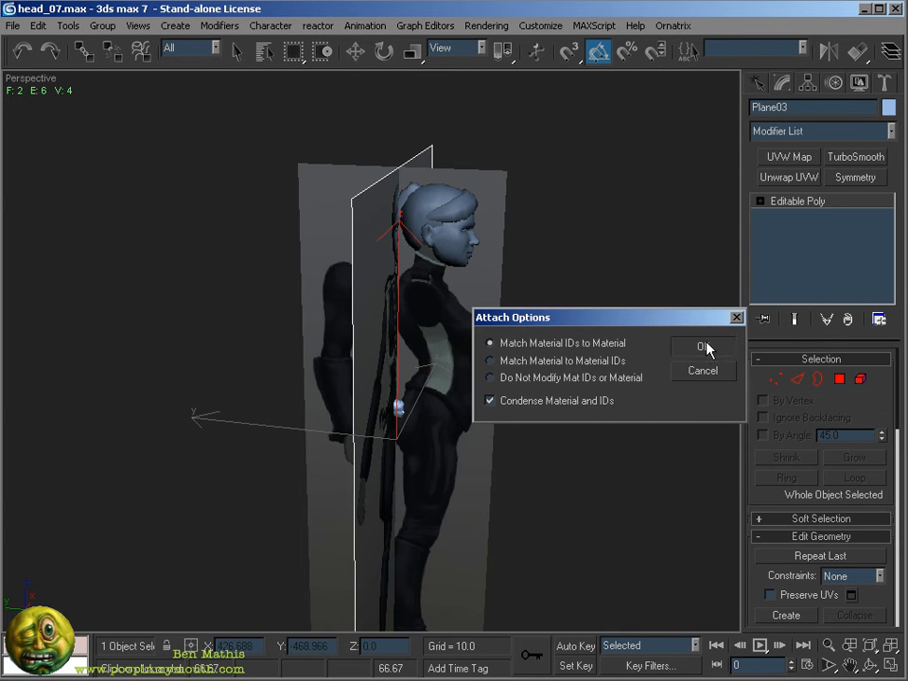
Attach the planes matching material IDs, then add a 'back' sub-material using ortho_body_back.TGA
left_click(703, 346)
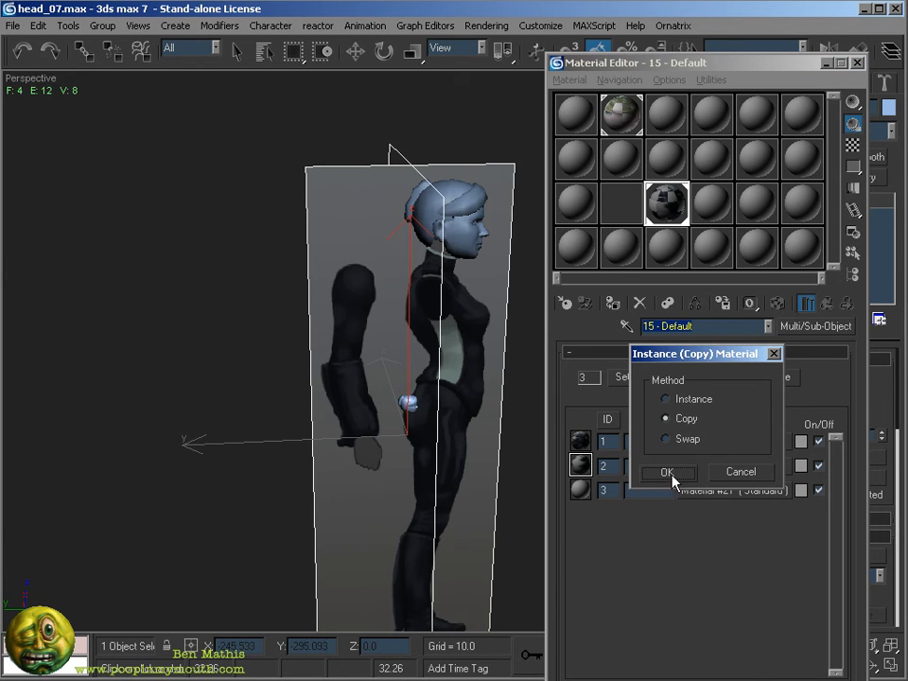
left_click(666, 471)
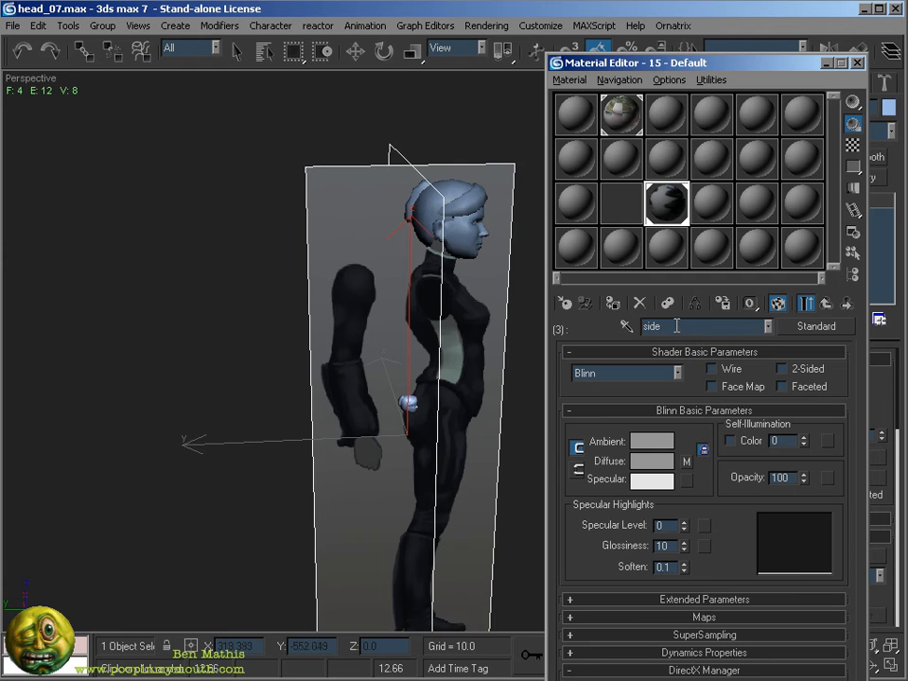
type("bck")
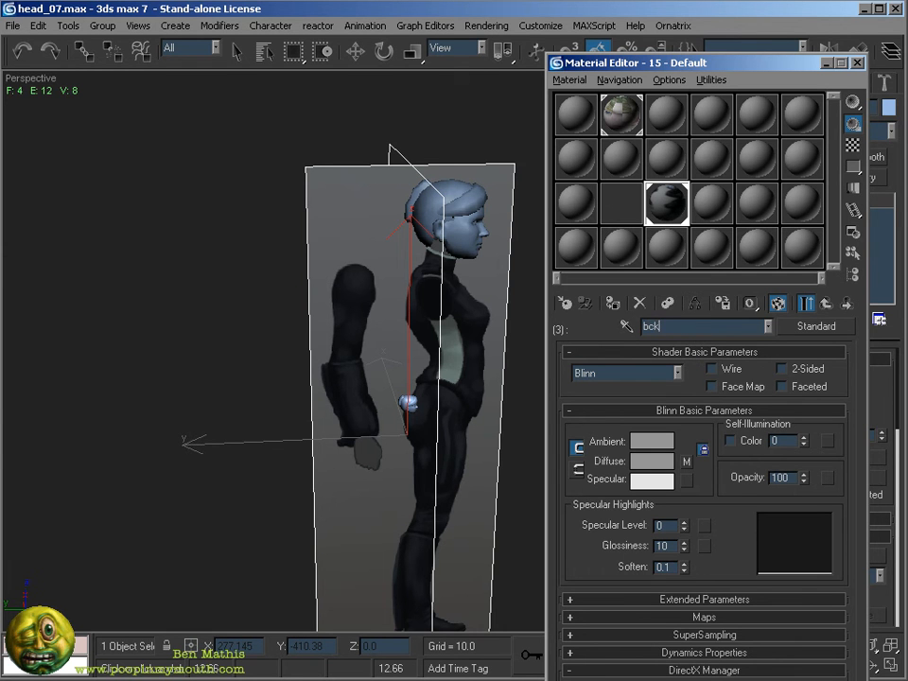
type("back")
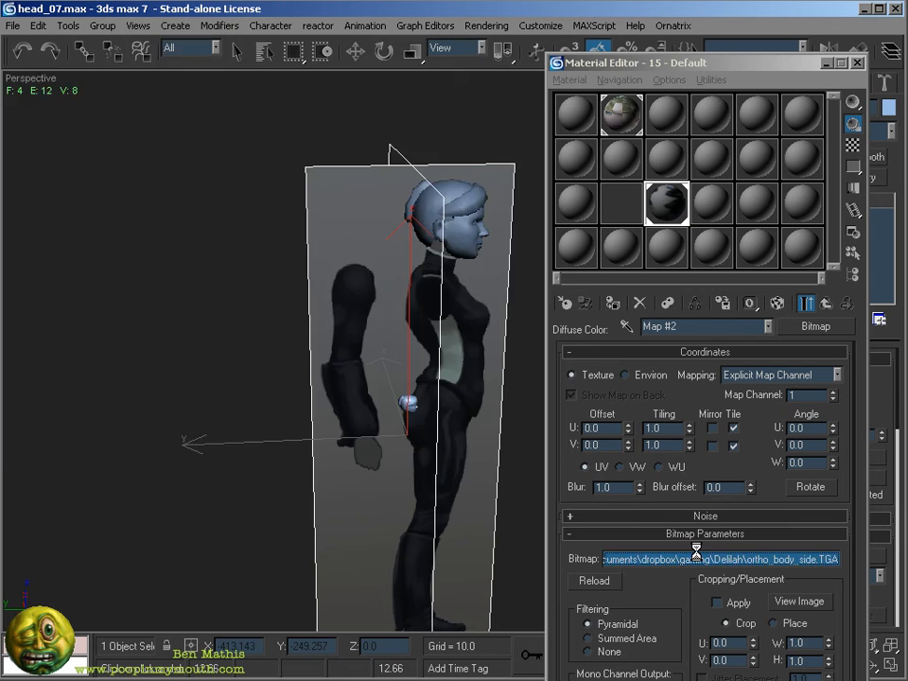
left_click(719, 560)
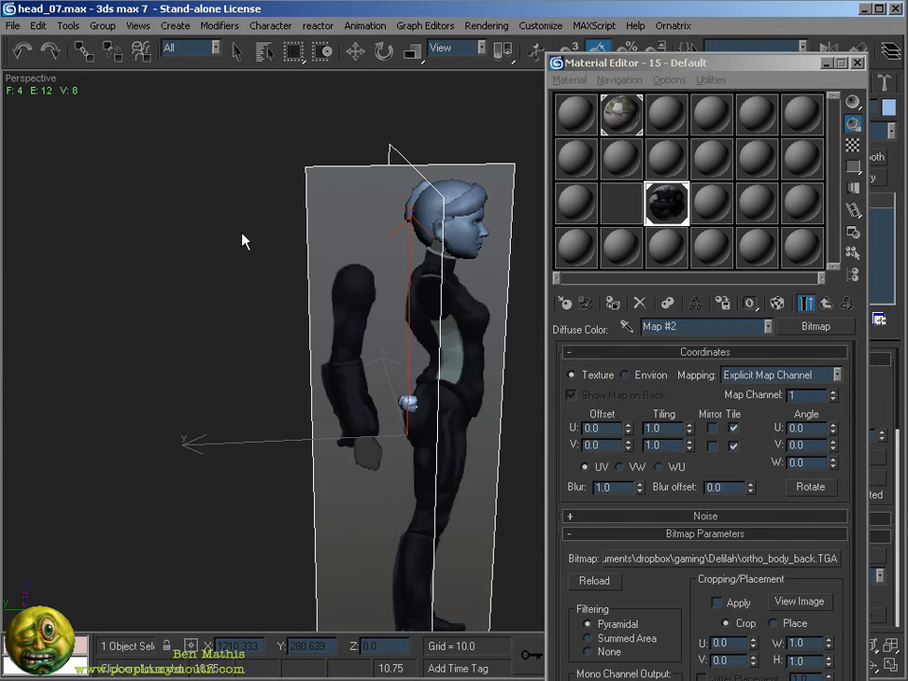
left_click(825, 302)
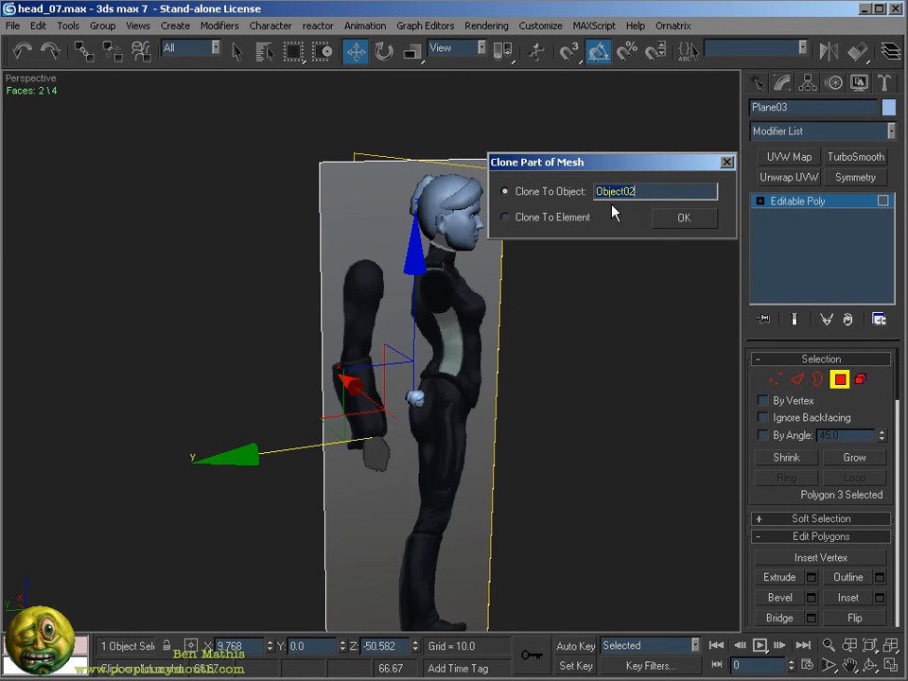
Detach the selected polygon as a cloned separate object from the joined planes
left_click(684, 218)
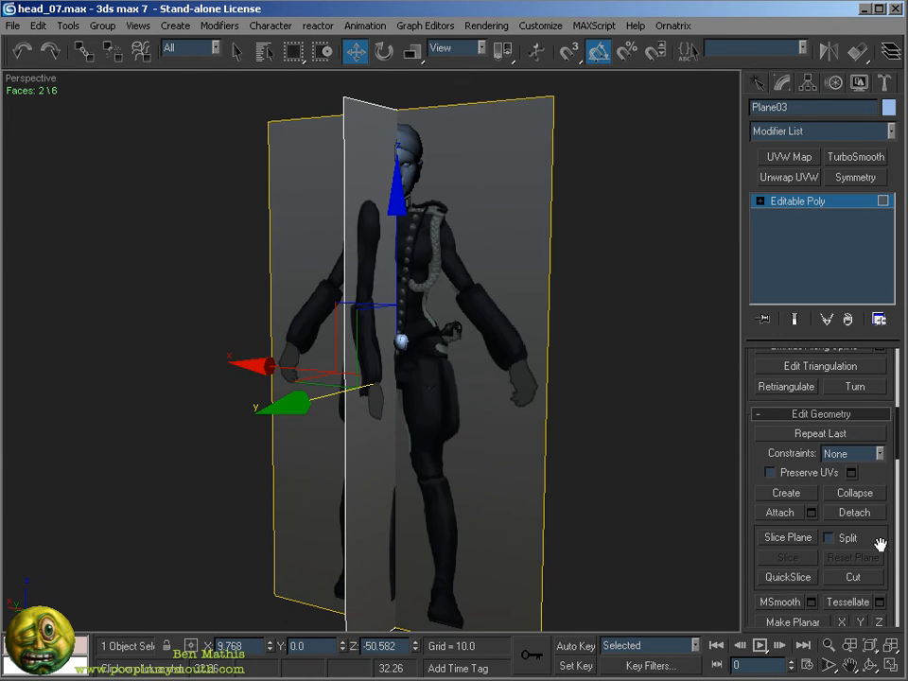
scroll("down", 3)
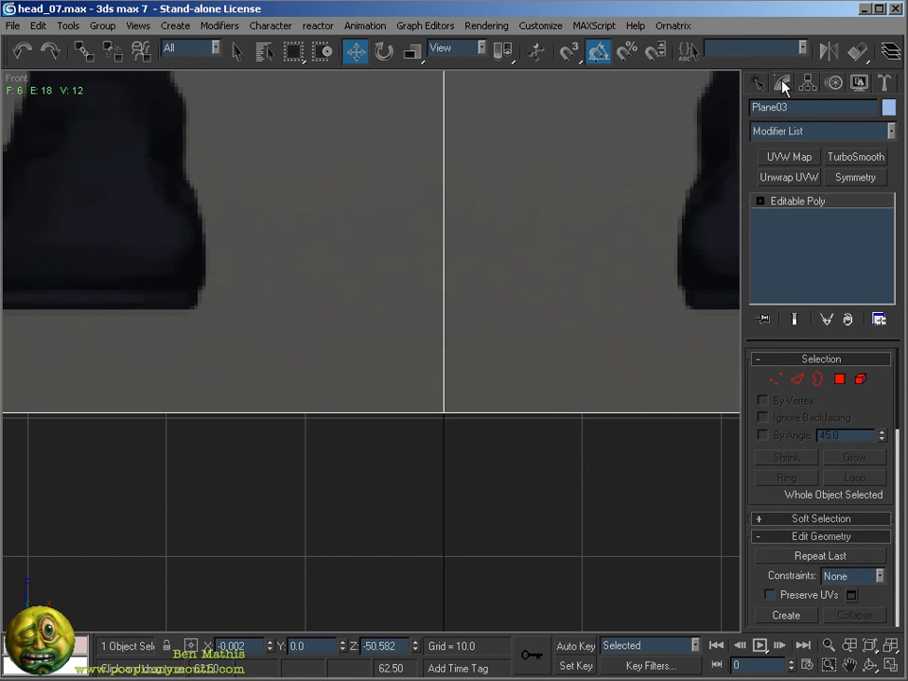
Adjust the front plane's pivot only, then check the image against the head in the left view
left_click(781, 83)
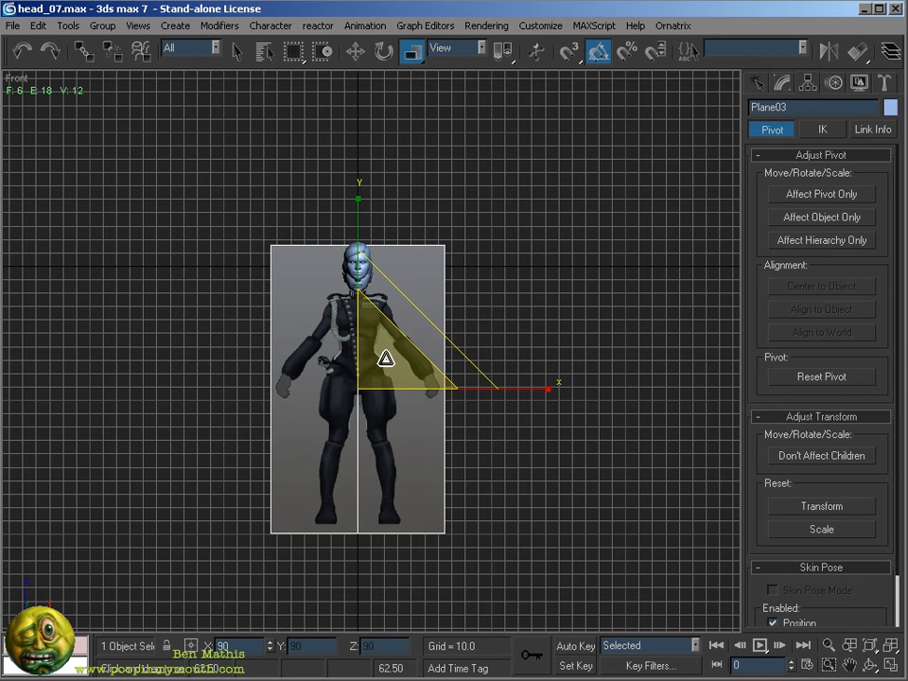
left_click(356, 51)
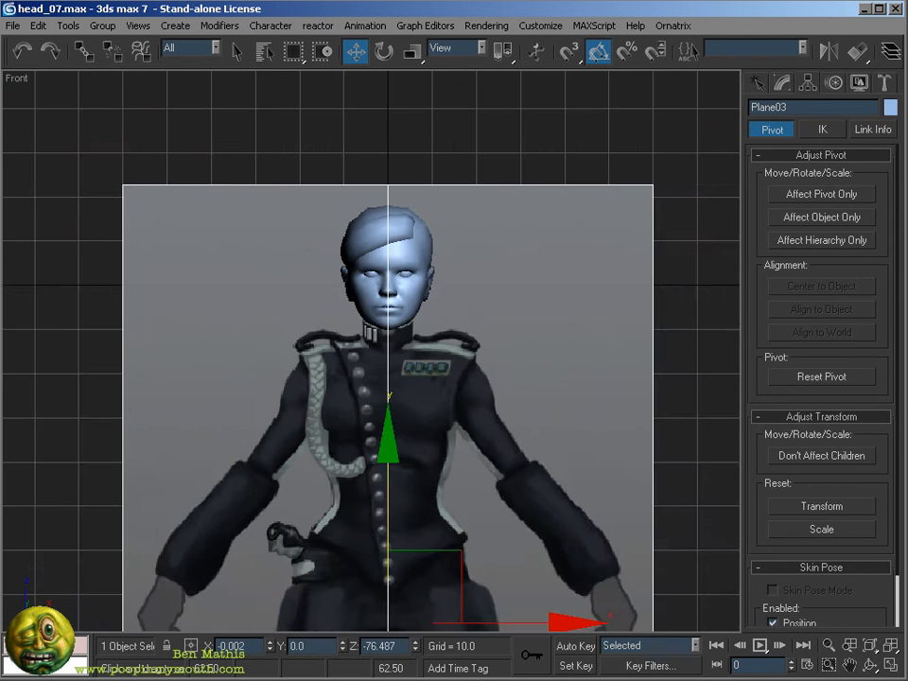
key("l")
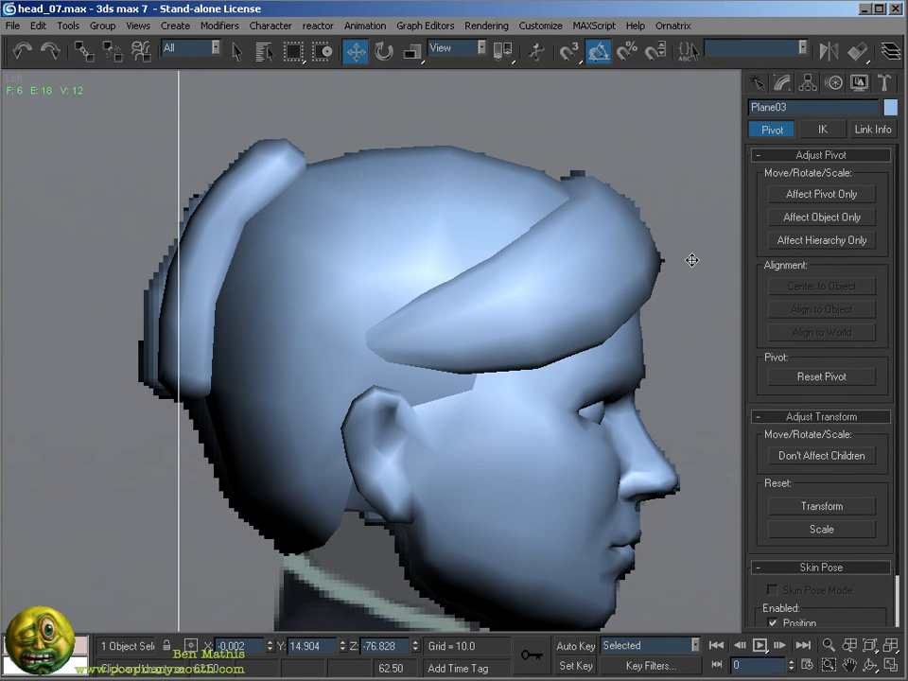
Shift the side plane in the Right viewport to match the head's profile and verify in Perspective
left_click_drag(692, 262, 636, 254)
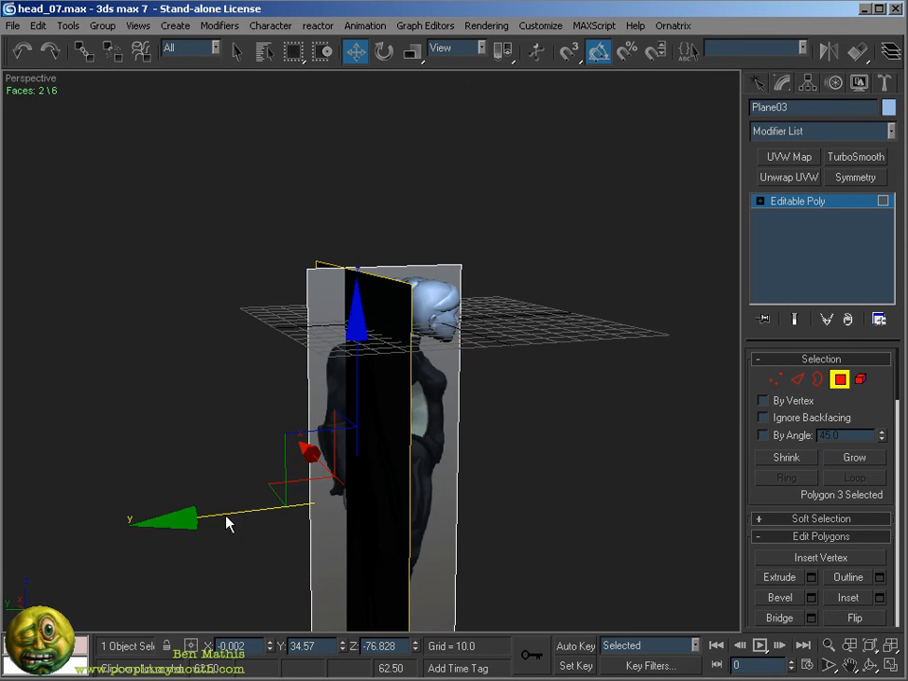
left_click_drag(227, 520, 310, 480)
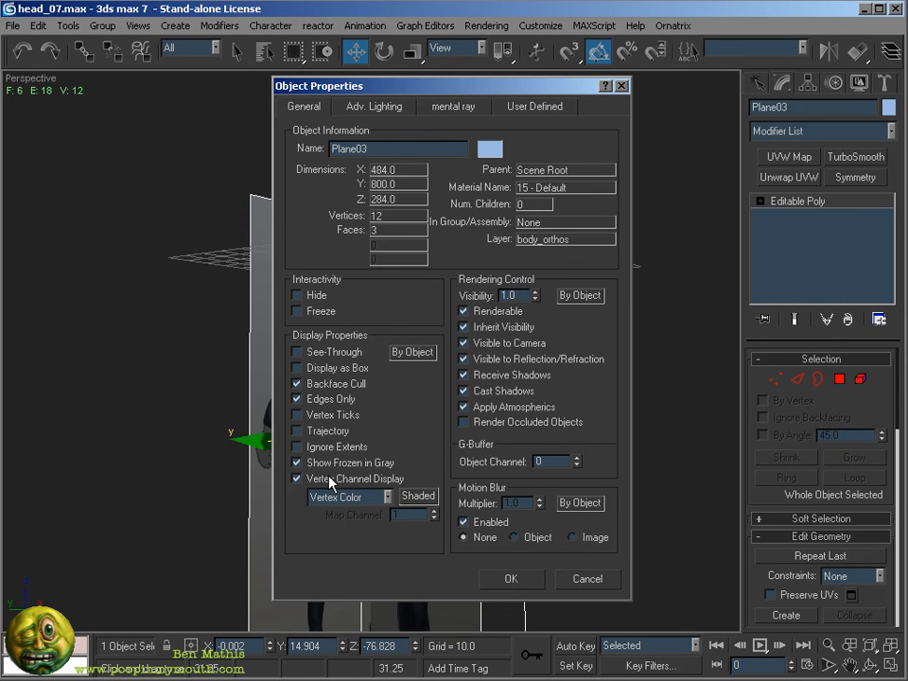
Uncheck Show Frozen in Gray for the planes and view the result from the front
left_click(511, 578)
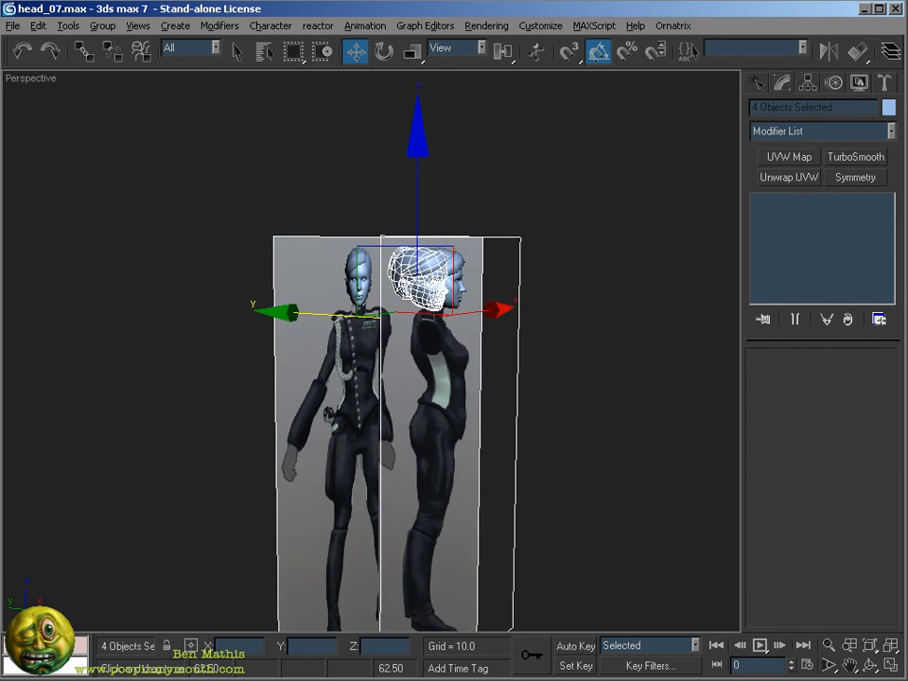
key("f")
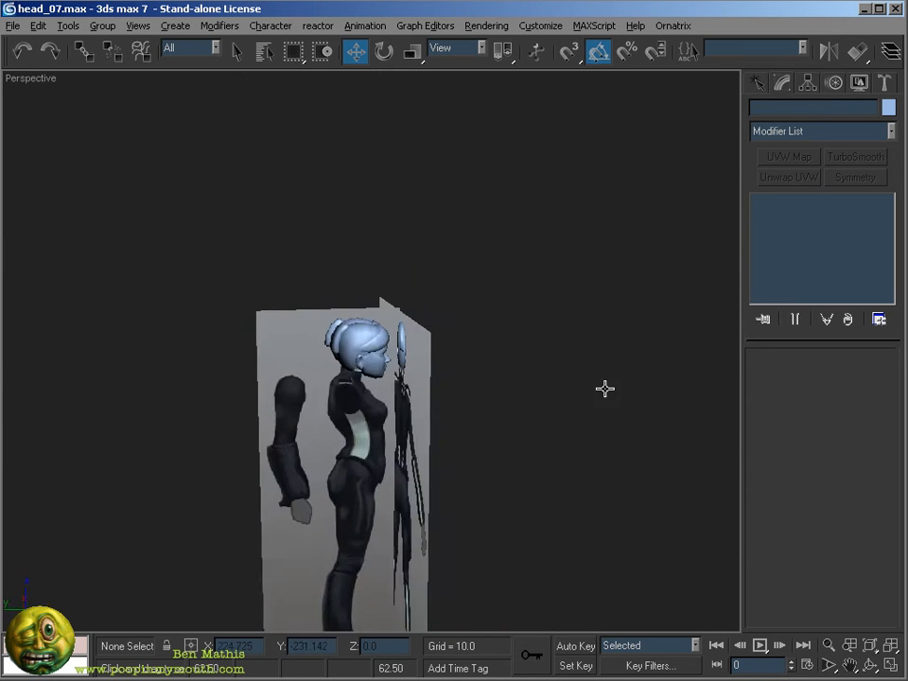
Inspect the planes from another angle and show the Layer Manager with default, body_orthos, face_orthos and hair layers
left_click_drag(606, 388, 529, 374)
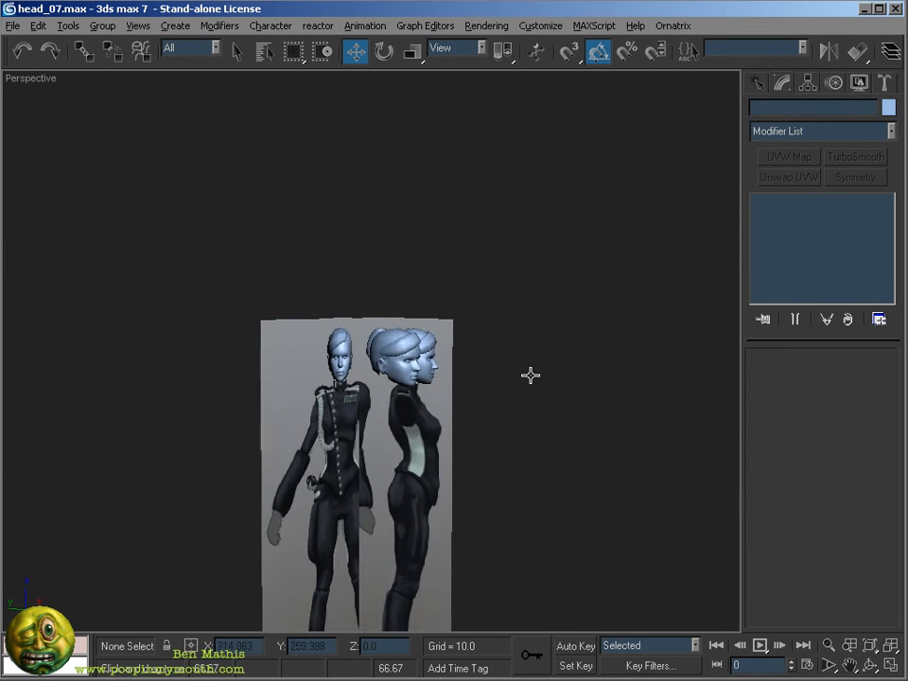
left_click(369, 407)
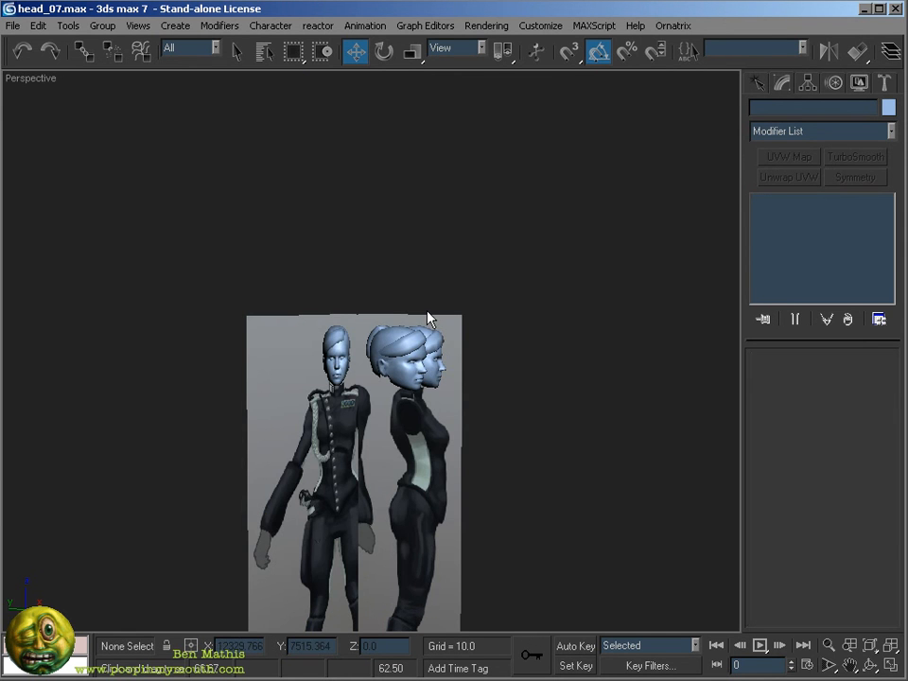
left_click(401, 356)
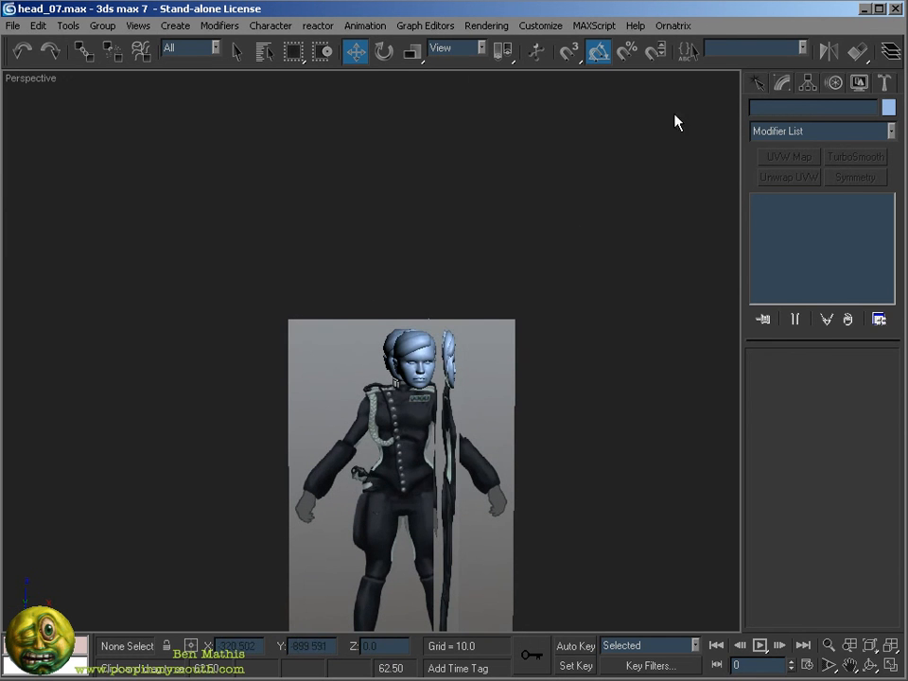
left_click(889, 49)
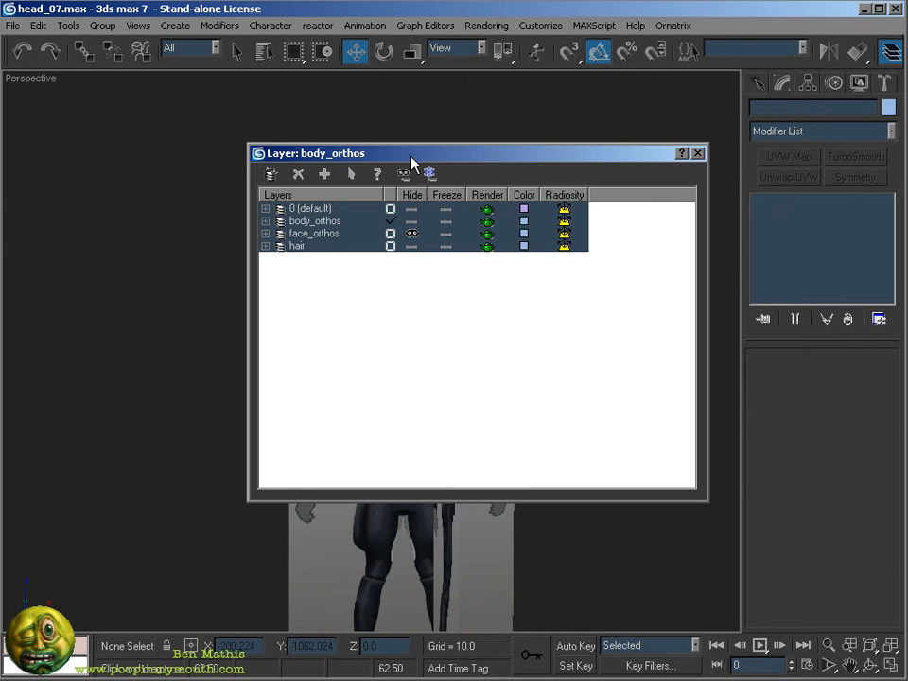